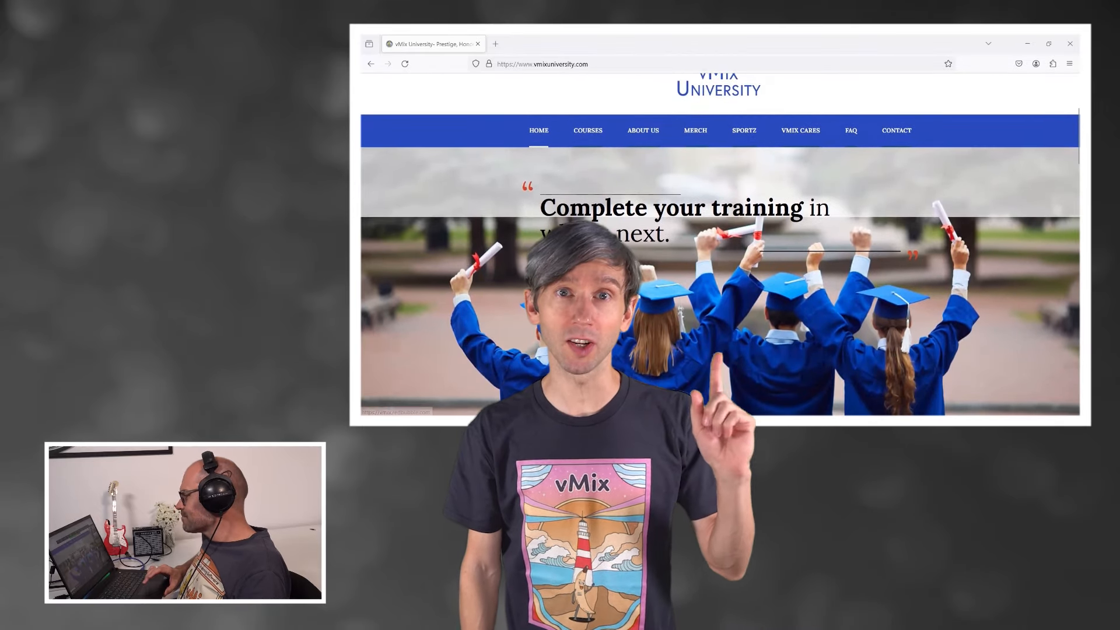
Dismiss the Add Zoom Input dialog and reveal input 7's Participant Source options: Default, None, Heath.
{"action": "scroll", "scroll_direction": "down", "scroll_amount": 3}
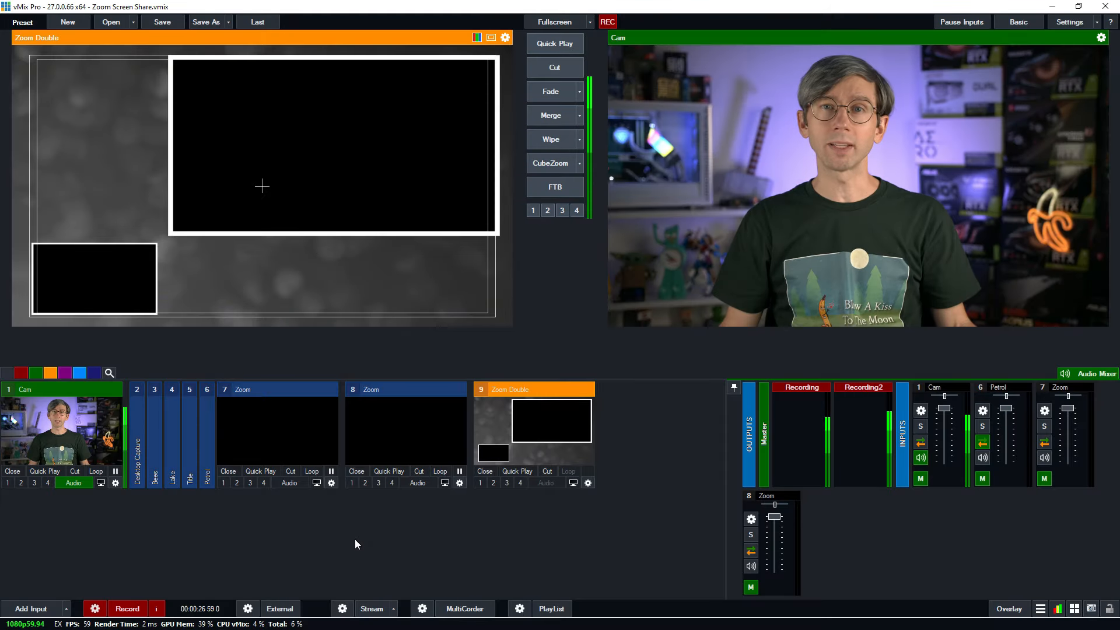
{"action": "left_click", "coordinate": [32, 609]}
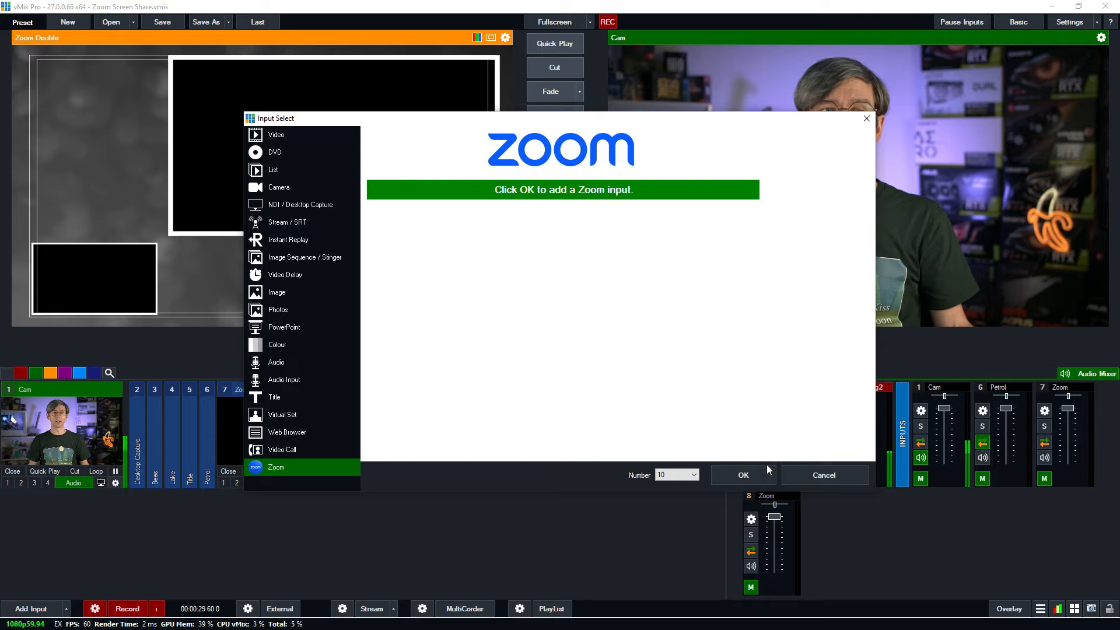
{"action": "mouse_move", "coordinate": [824, 470]}
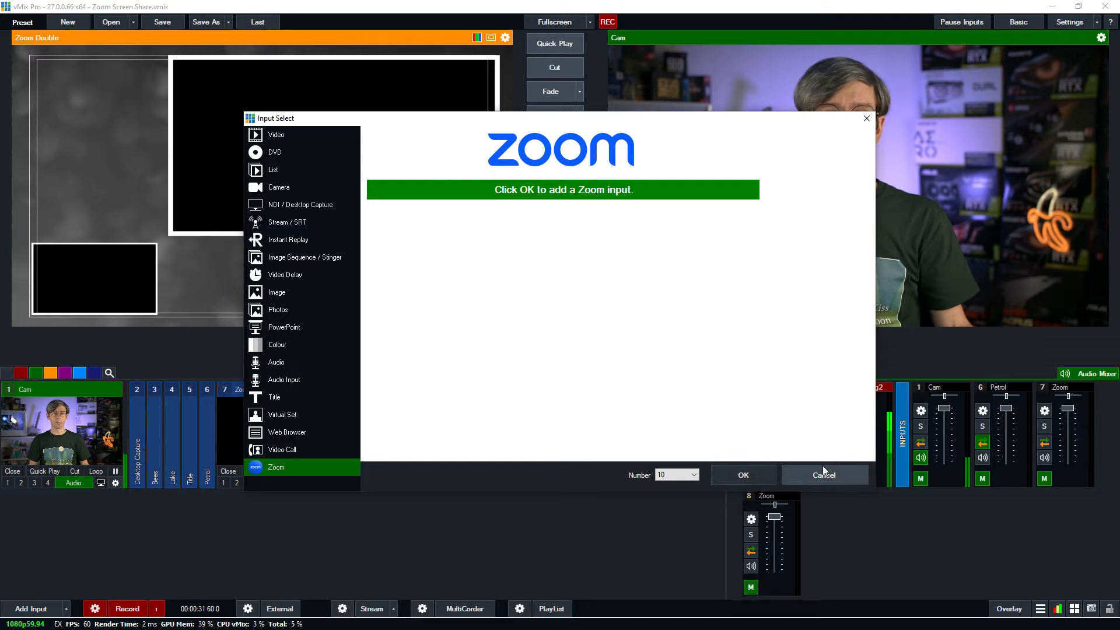
{"action": "left_click", "coordinate": [744, 475]}
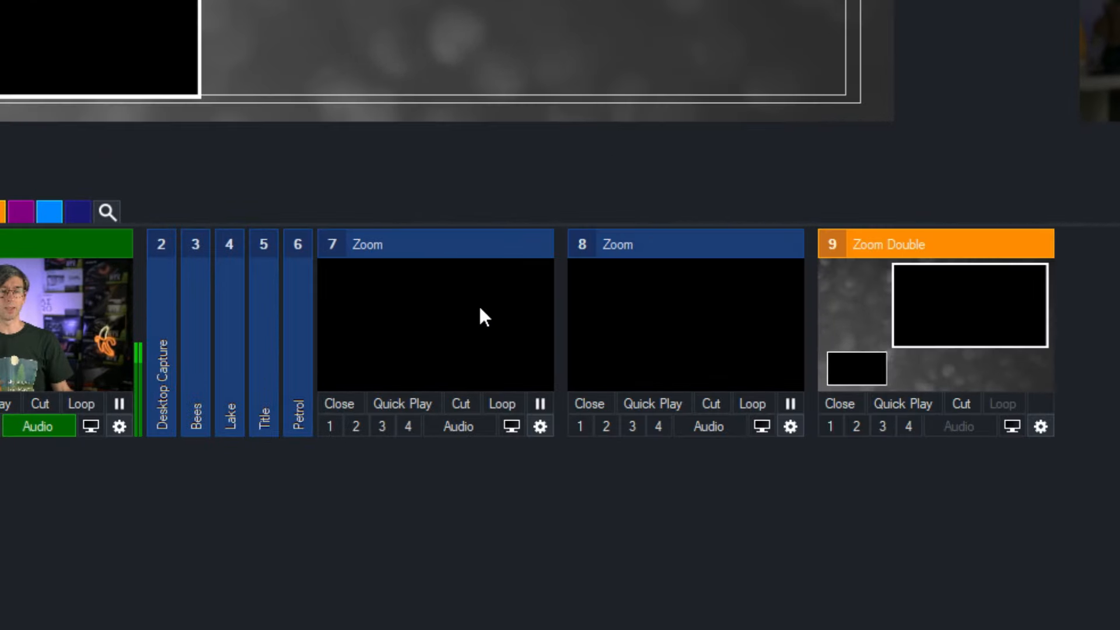
{"action": "right_click", "coordinate": [483, 315]}
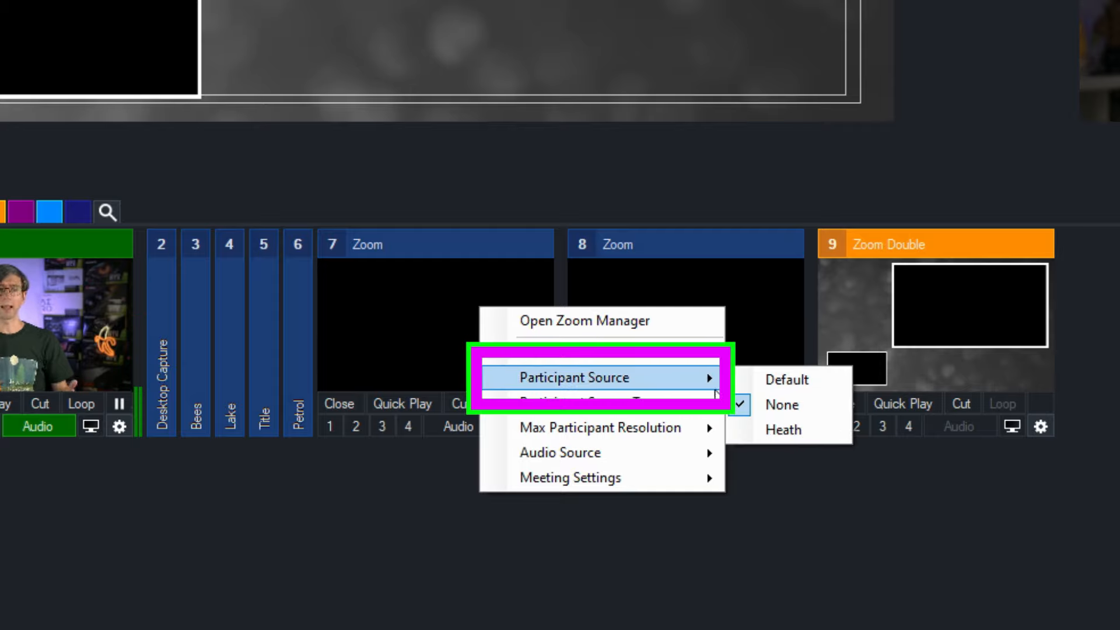
{"action": "mouse_move", "coordinate": [768, 411]}
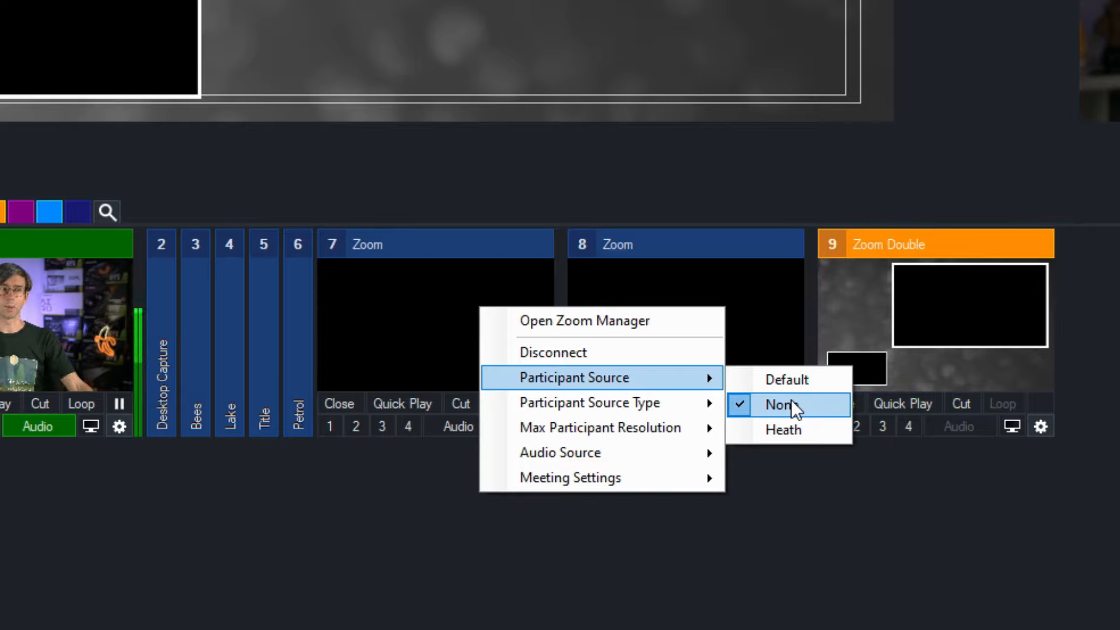
{"action": "mouse_move", "coordinate": [803, 381]}
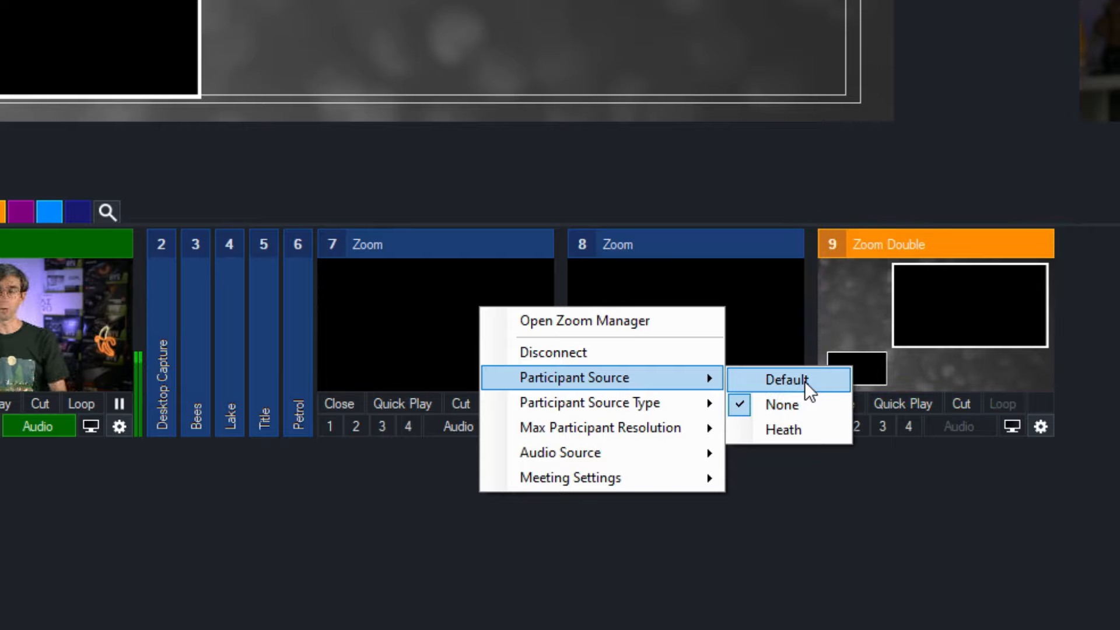
{"action": "mouse_move", "coordinate": [795, 406]}
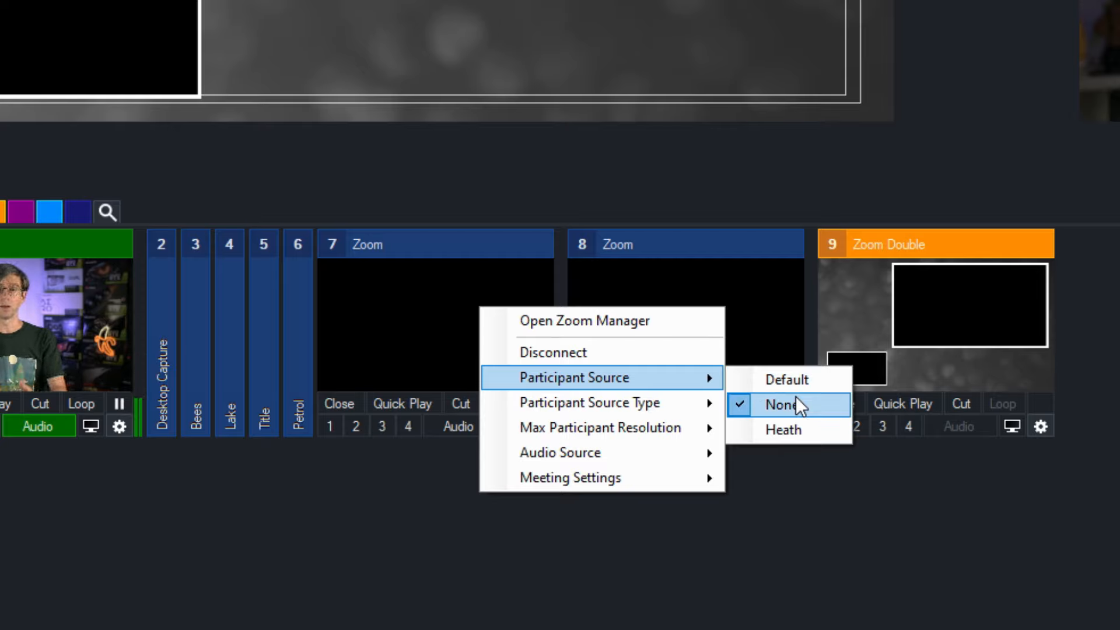
{"action": "mouse_move", "coordinate": [803, 432]}
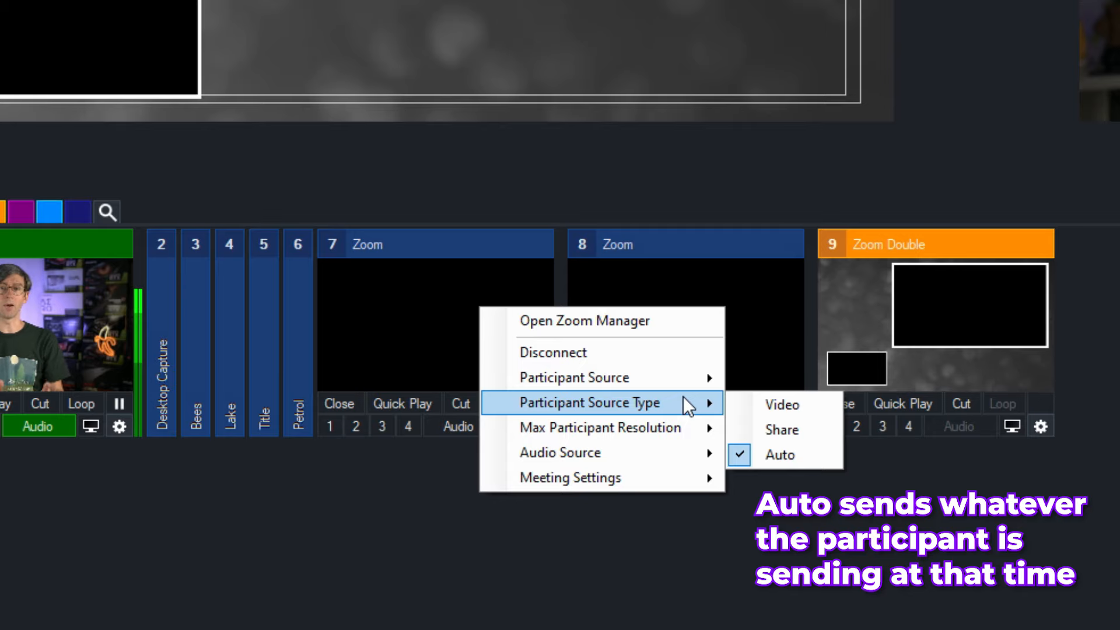
{"action": "mouse_move", "coordinate": [781, 405]}
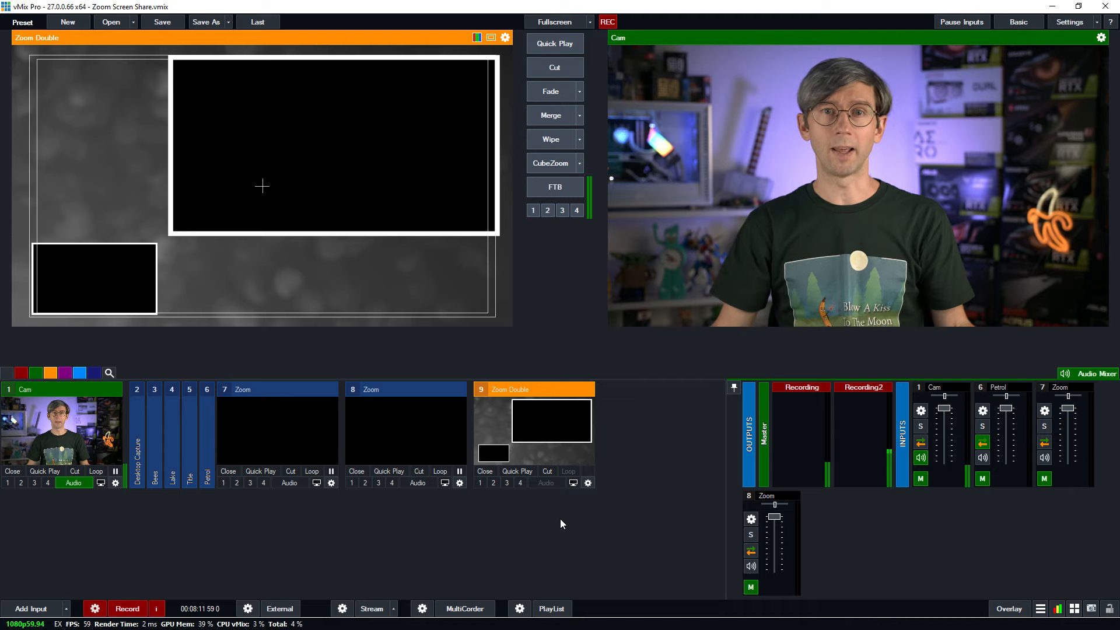
{"action": "mouse_move", "coordinate": [572, 525]}
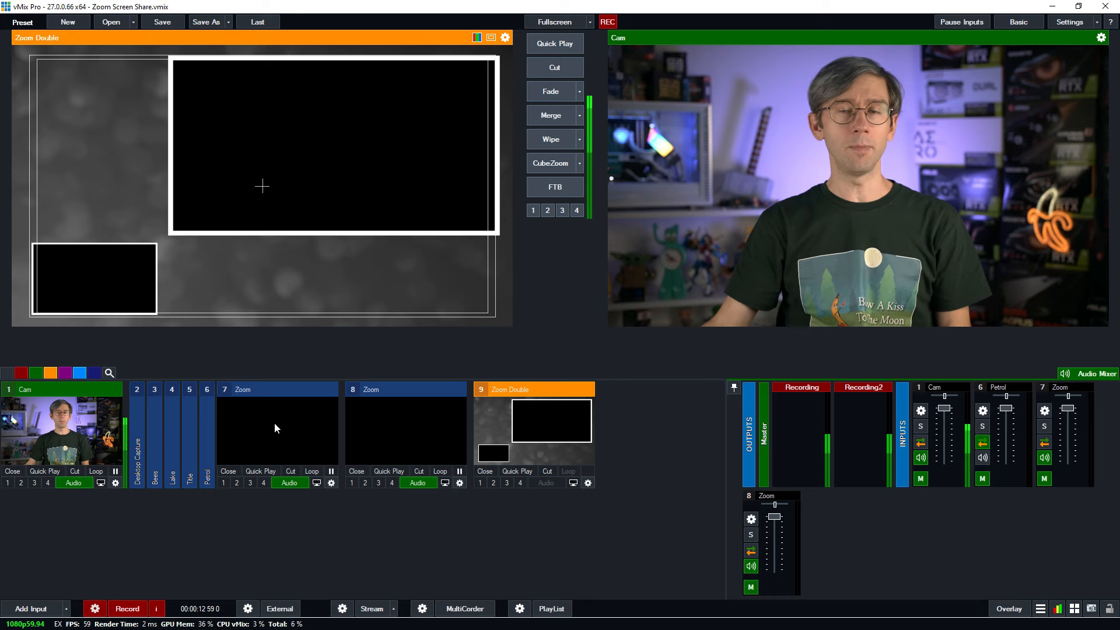
Assign participant Heath to Zoom input 7 with source type Video, showing his camera.
{"action": "right_click", "coordinate": [278, 428]}
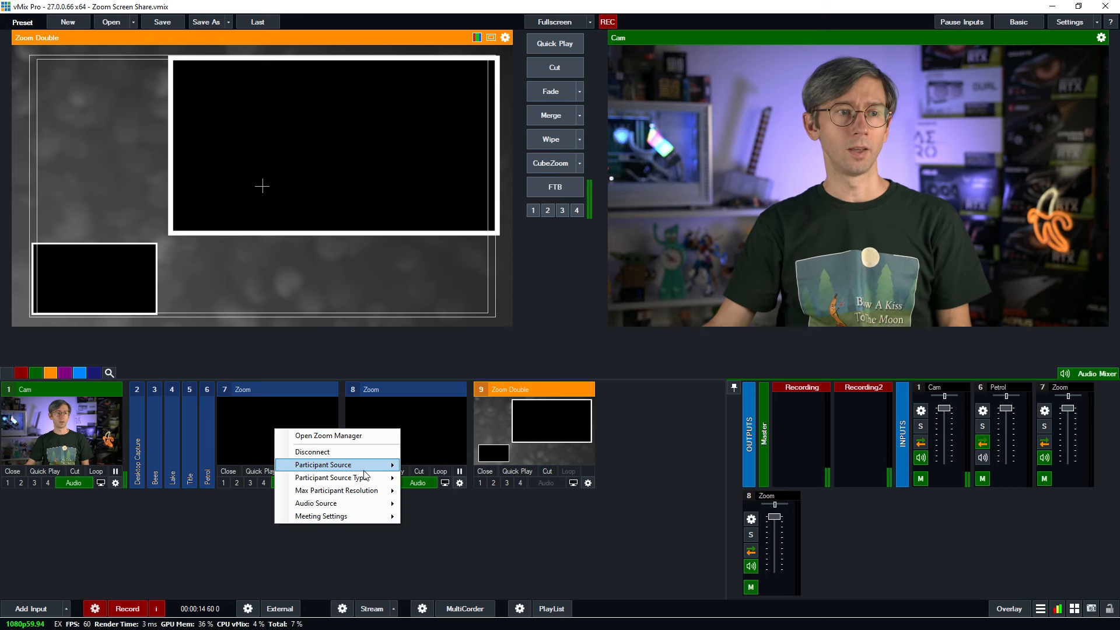
{"action": "mouse_move", "coordinate": [323, 464]}
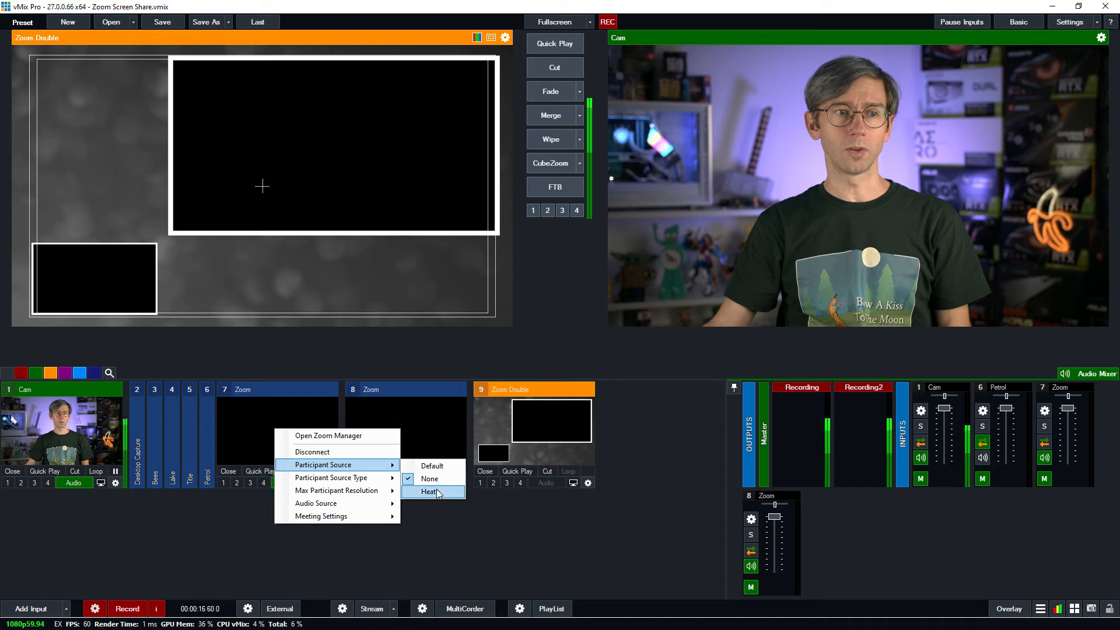
{"action": "left_click", "coordinate": [429, 491]}
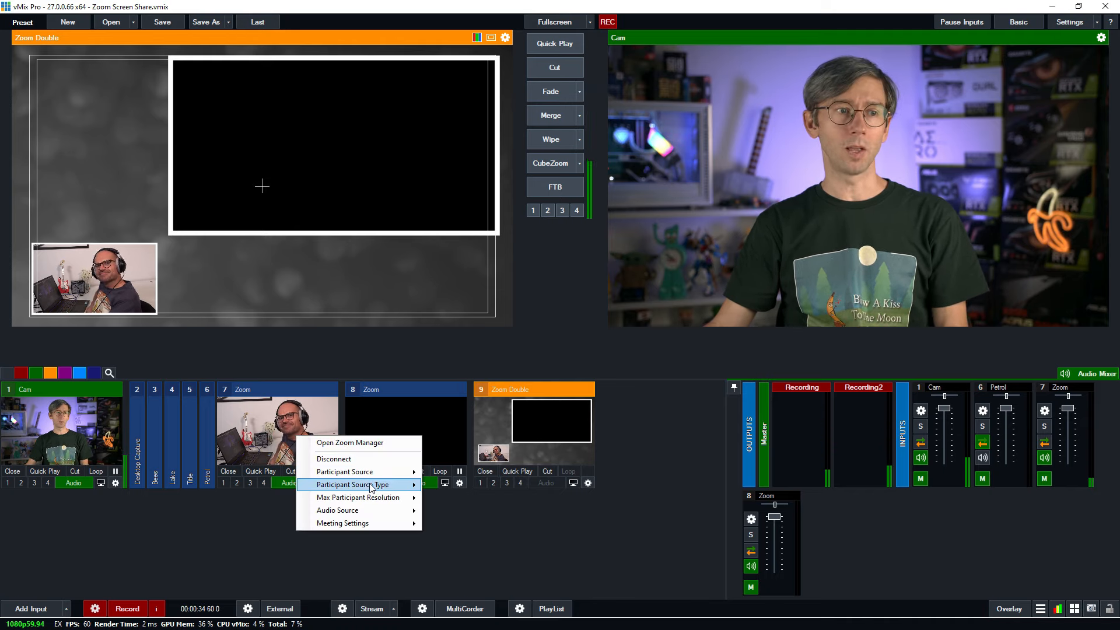
{"action": "left_click", "coordinate": [353, 484]}
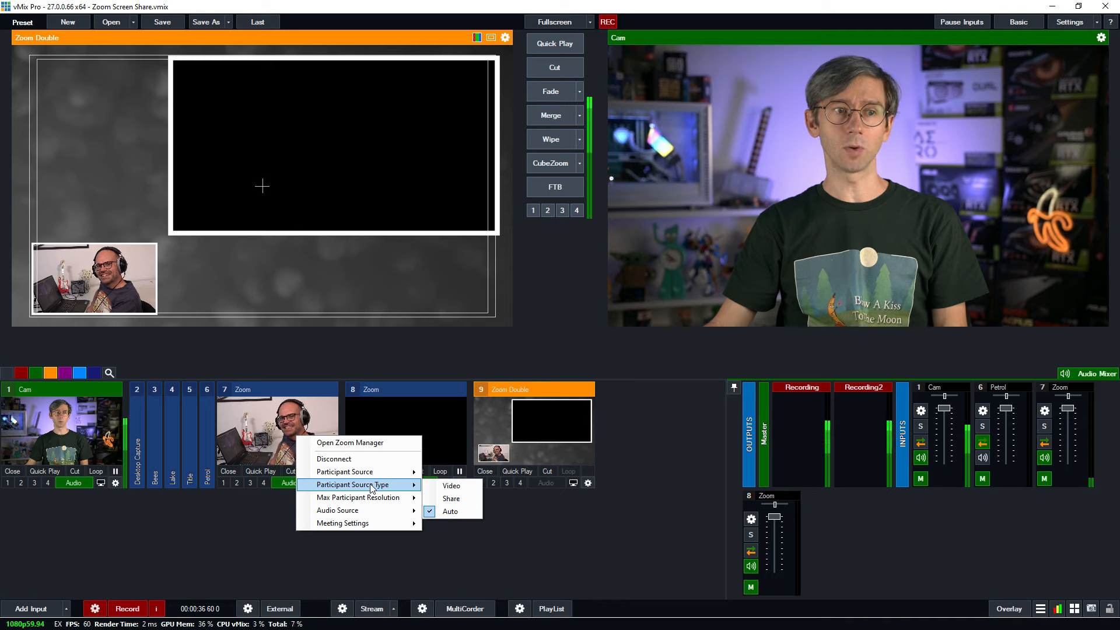
{"action": "left_click", "coordinate": [450, 511]}
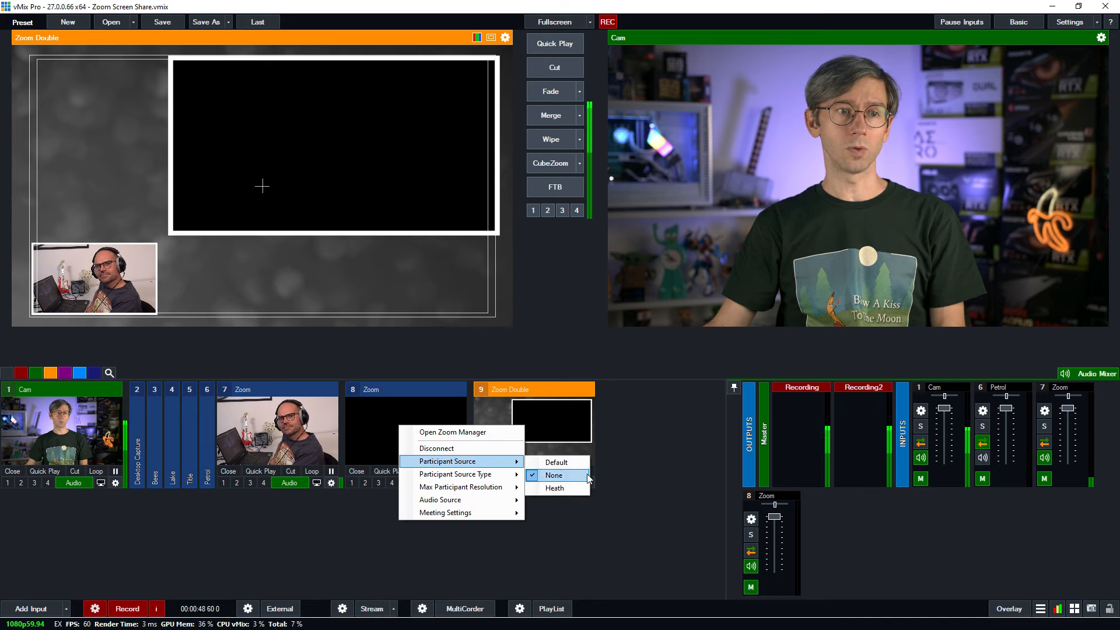
Assign Heath to Zoom input 8 with Participant Source Type set to Share.
{"action": "left_click", "coordinate": [554, 488]}
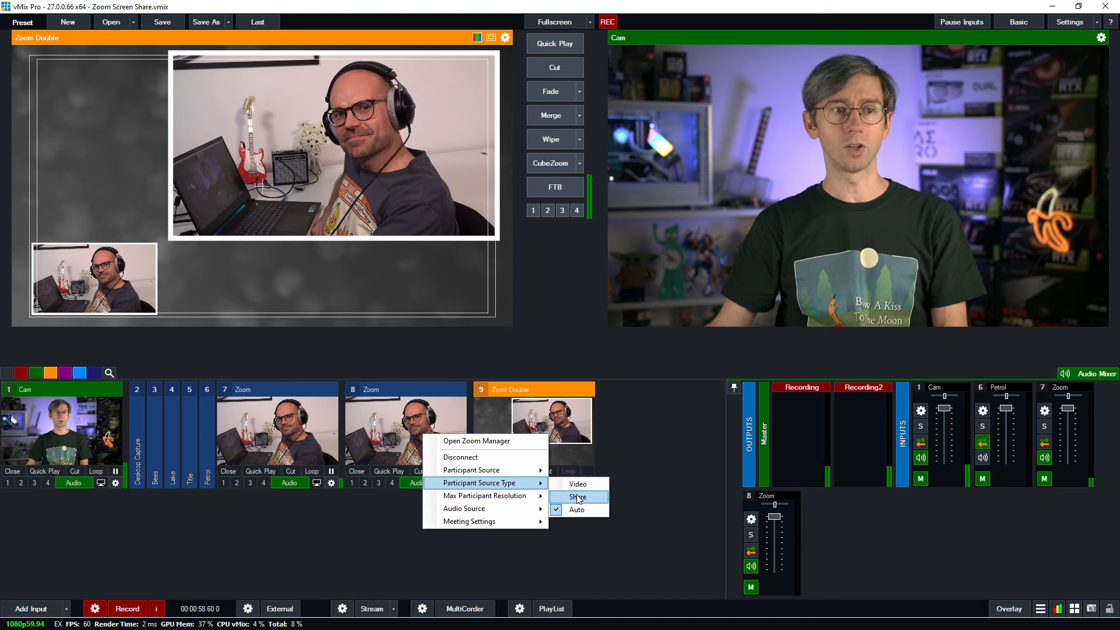
{"action": "left_click", "coordinate": [577, 497]}
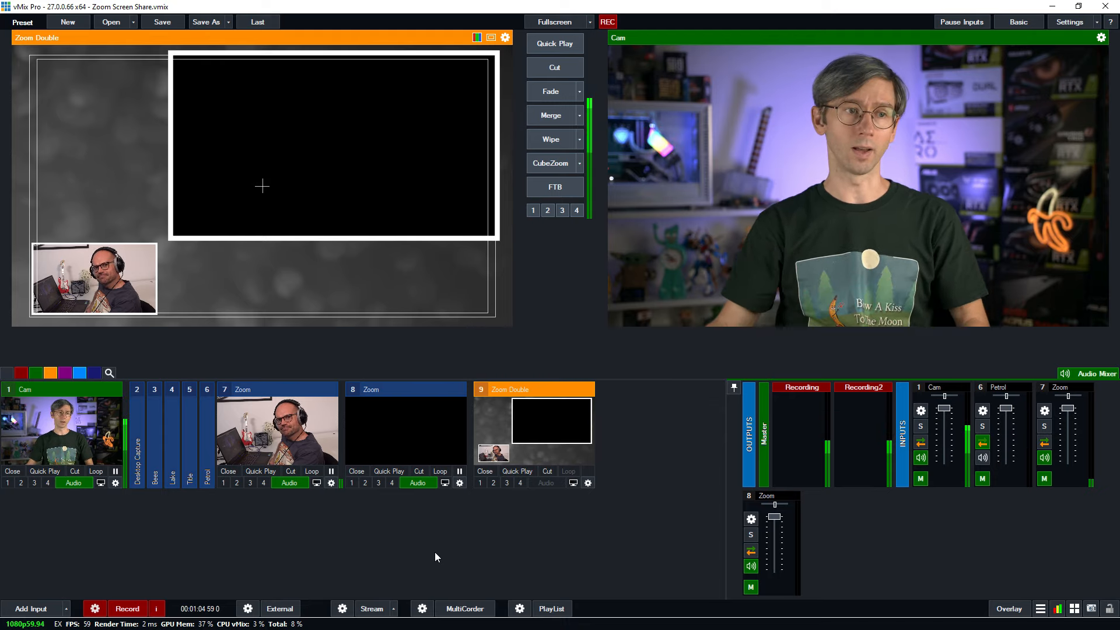
{"action": "mouse_move", "coordinate": [415, 458]}
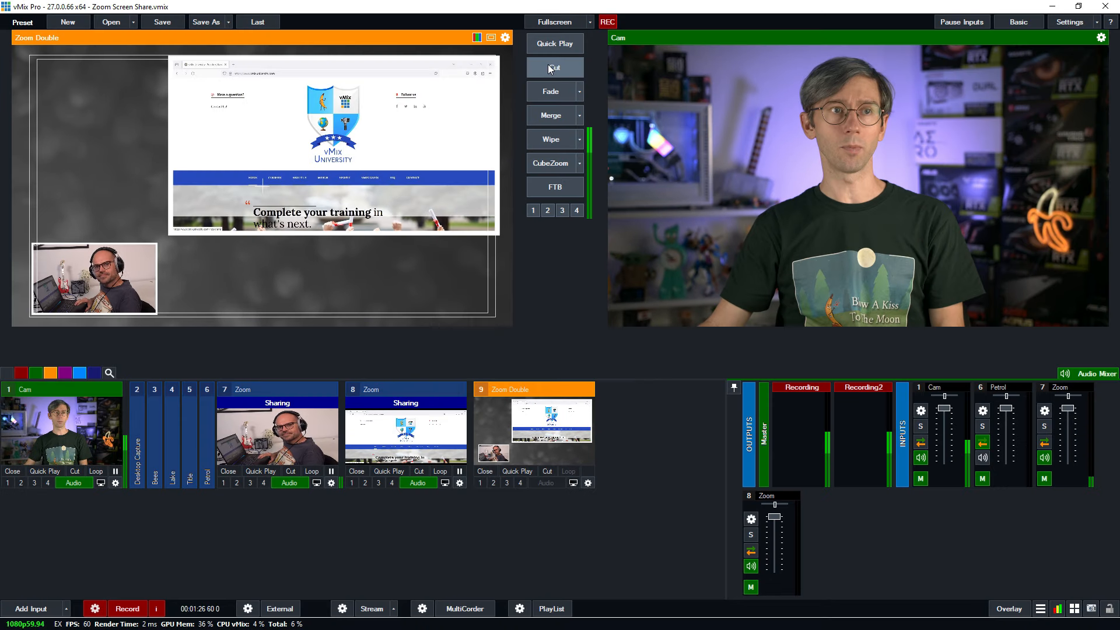
Cut the Zoom Double layout with Heath's shared screen and camera inset to output.
{"action": "left_click", "coordinate": [555, 68]}
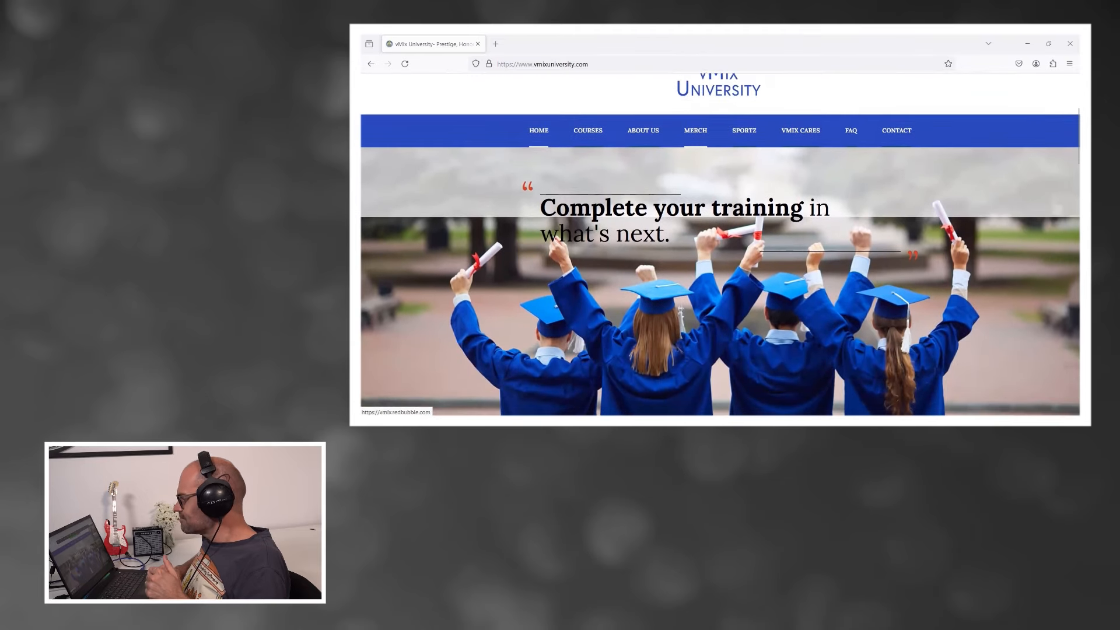
{"action": "scroll", "scroll_direction": "down", "scroll_amount": 3}
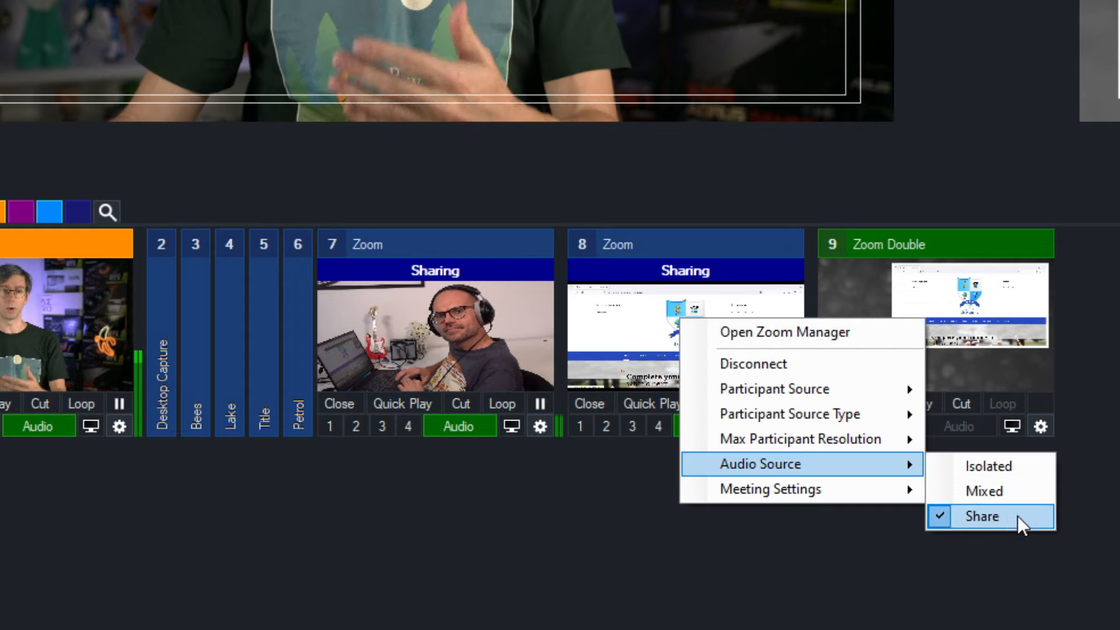
Set Zoom input 8's Audio Source to Share.
{"action": "left_click", "coordinate": [982, 516]}
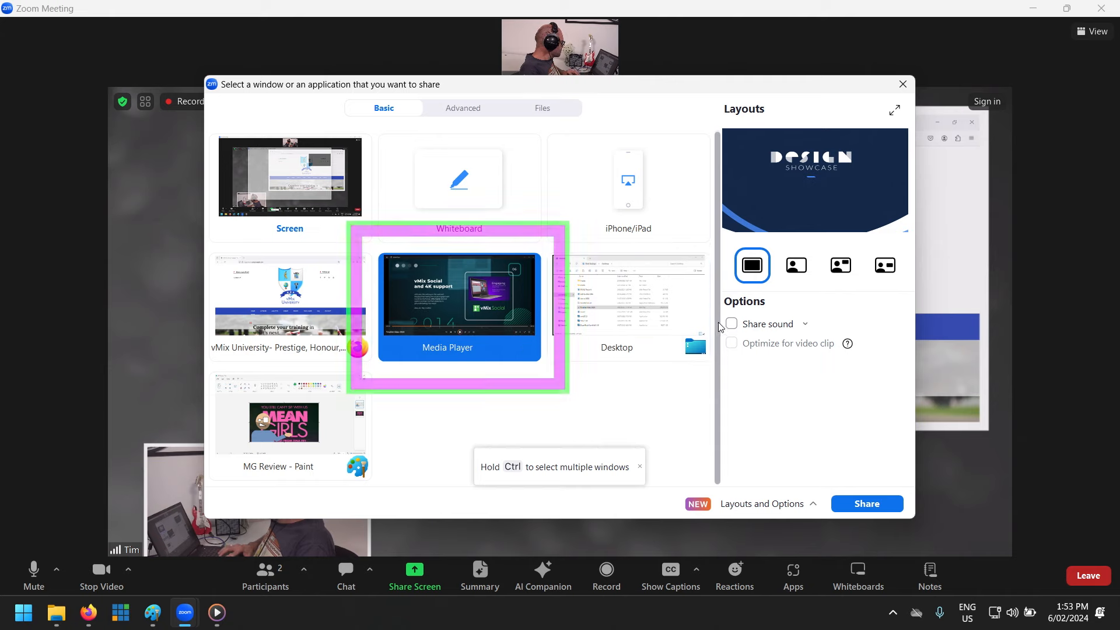
Share the Media Player window from Zoom with Share sound ticked.
{"action": "left_click", "coordinate": [732, 325]}
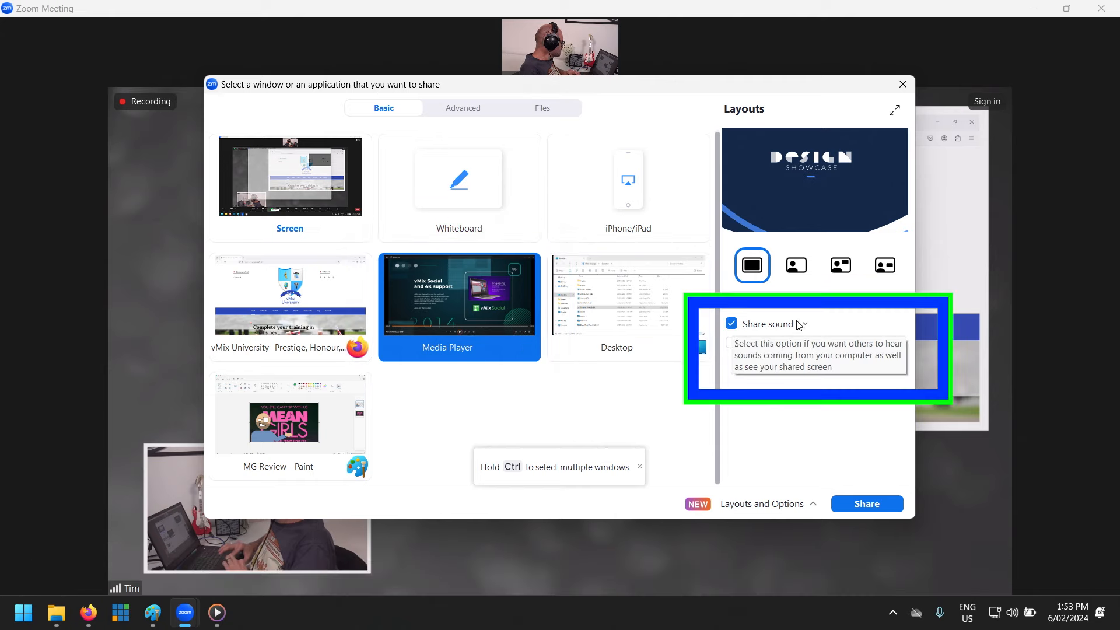
{"action": "left_click", "coordinate": [802, 325]}
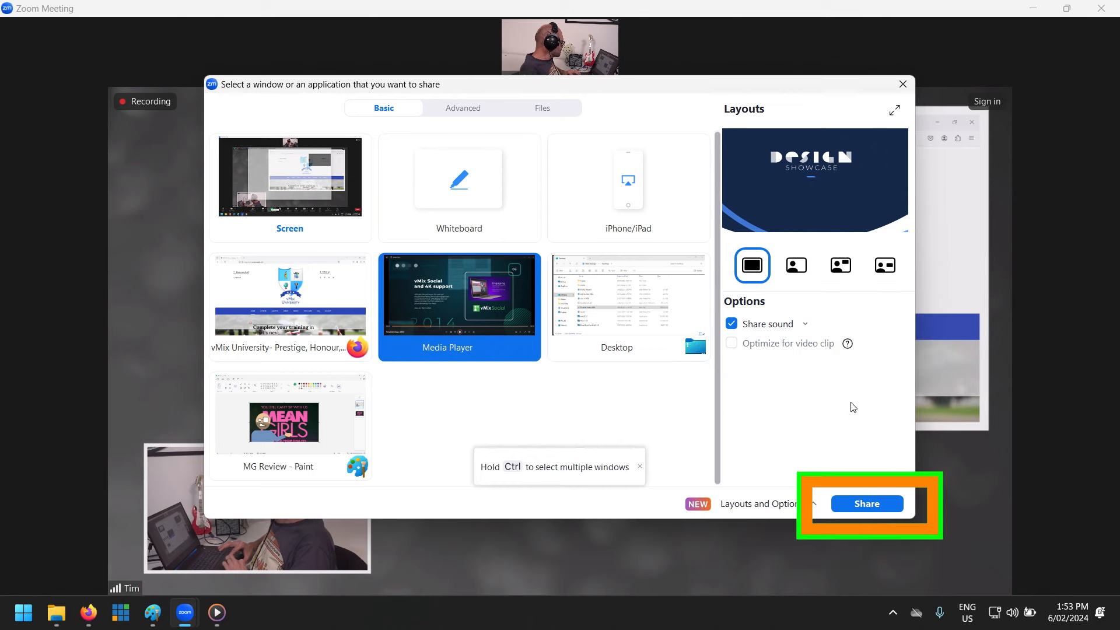
{"action": "left_click", "coordinate": [867, 504]}
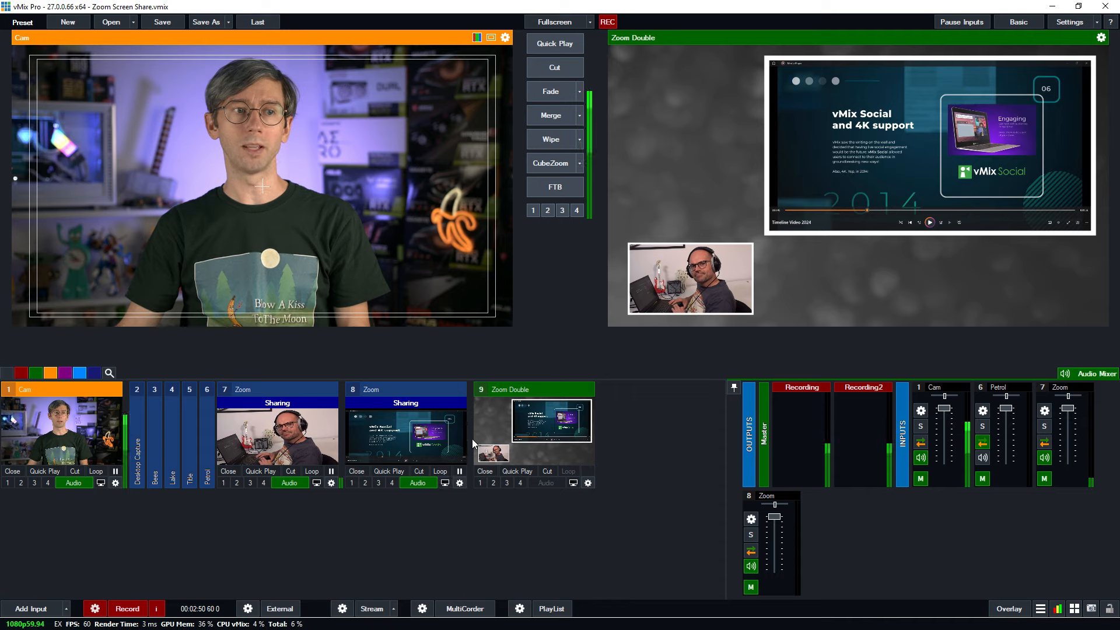
{"action": "mouse_move", "coordinate": [622, 520]}
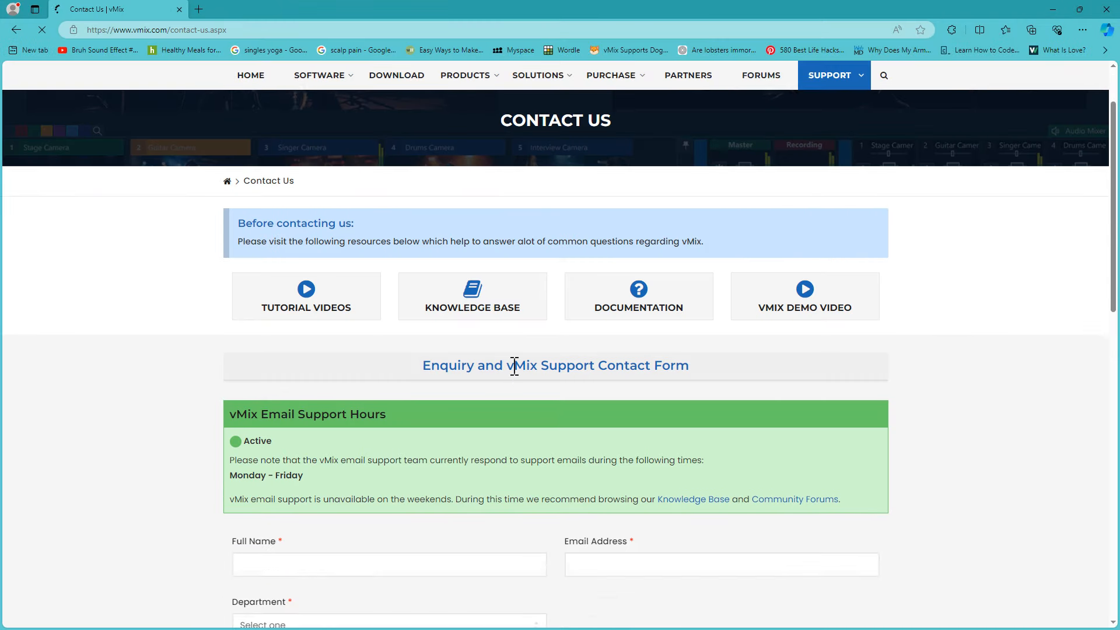
Enter 'Jim' in the Full Name field of the vMix support form.
{"action": "type", "text": "Jim"}
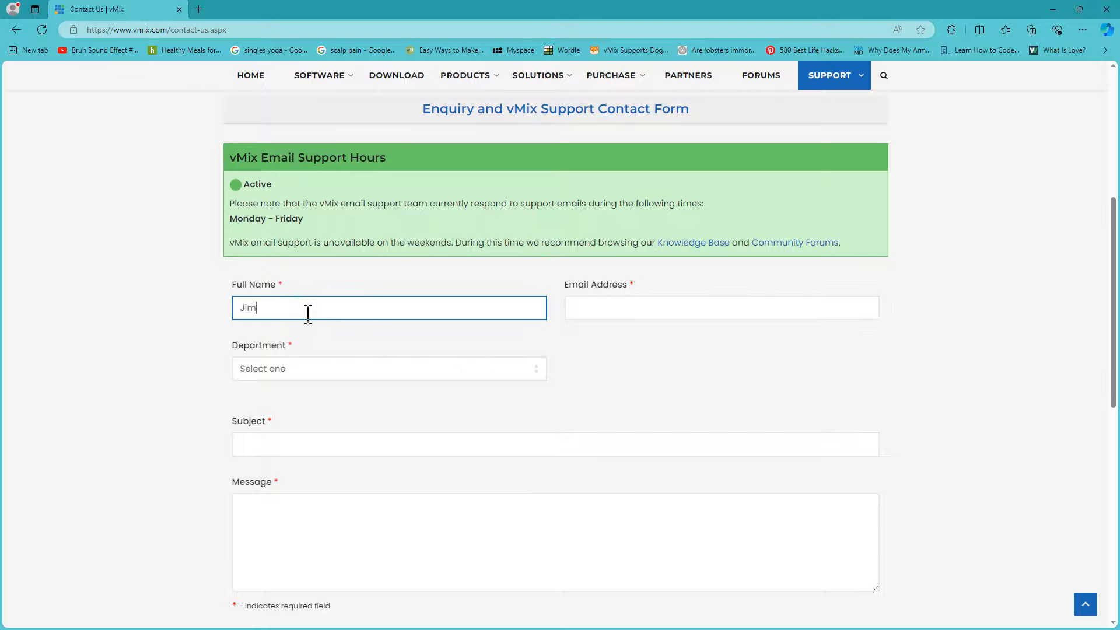